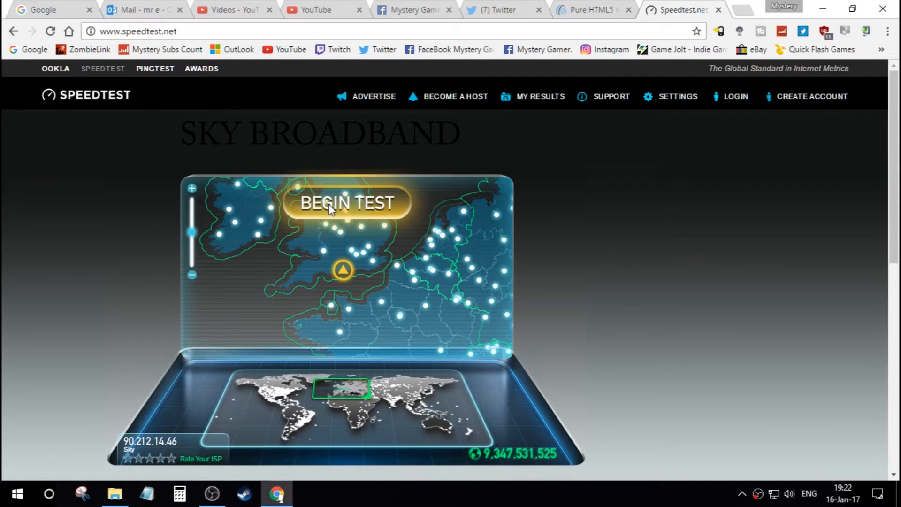
- Run the Speedtest.net test on Sky, getting 13 ms ping, 5.59 Mbps down, 0.97 Mbps up
click(346, 203)
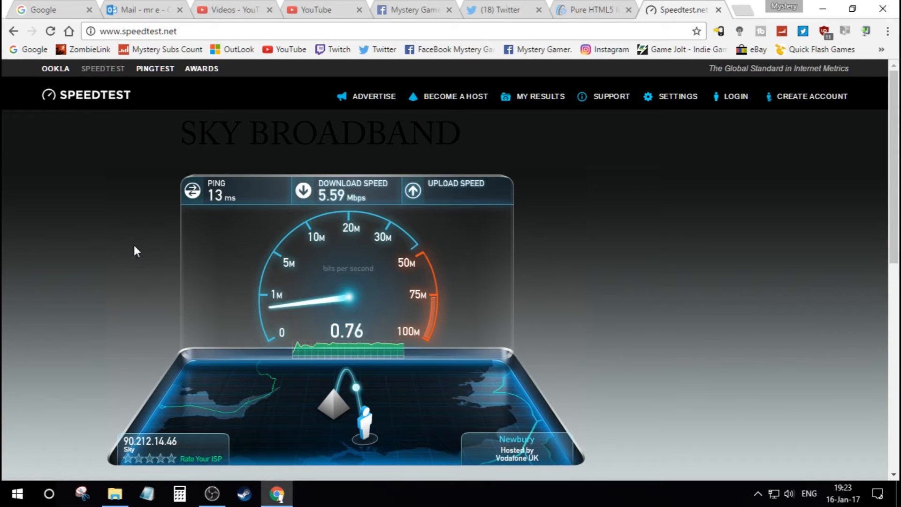
mouse_move(672, 192)
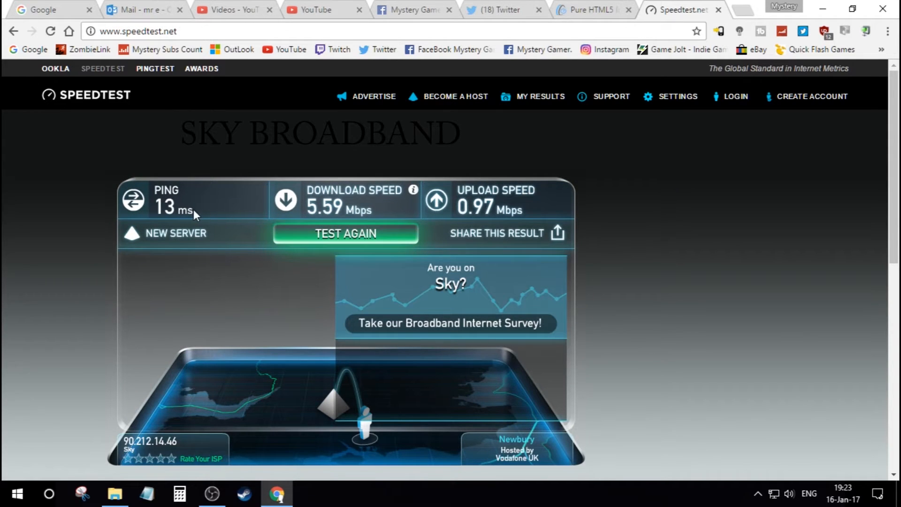
mouse_move(298, 282)
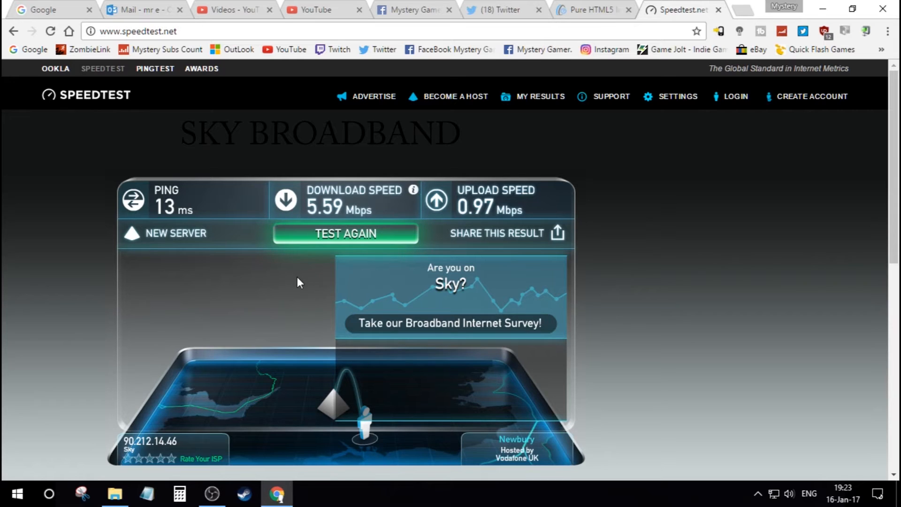
mouse_move(488, 211)
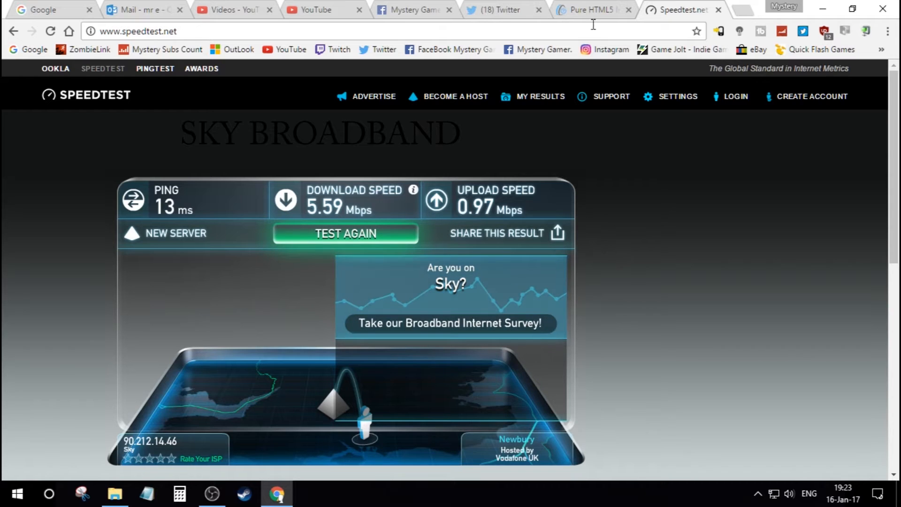
- Run the OpenSpeedTest measurement on Sky, getting 5.8 Mbps download and 0.80 Mbps upload
click(592, 10)
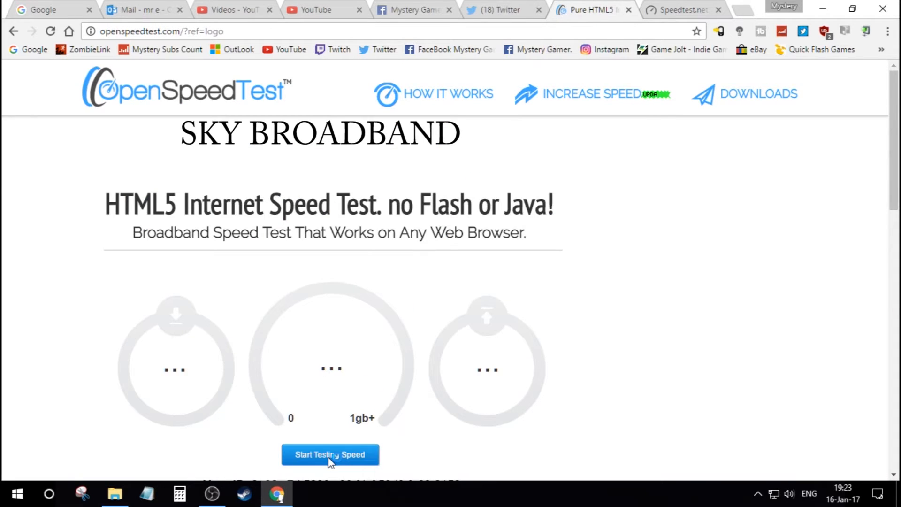
click(330, 455)
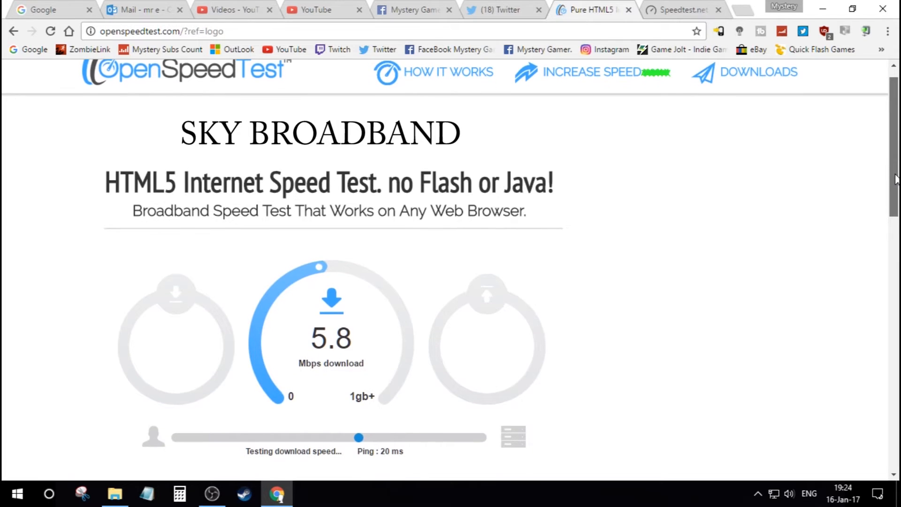
scroll(down, 3)
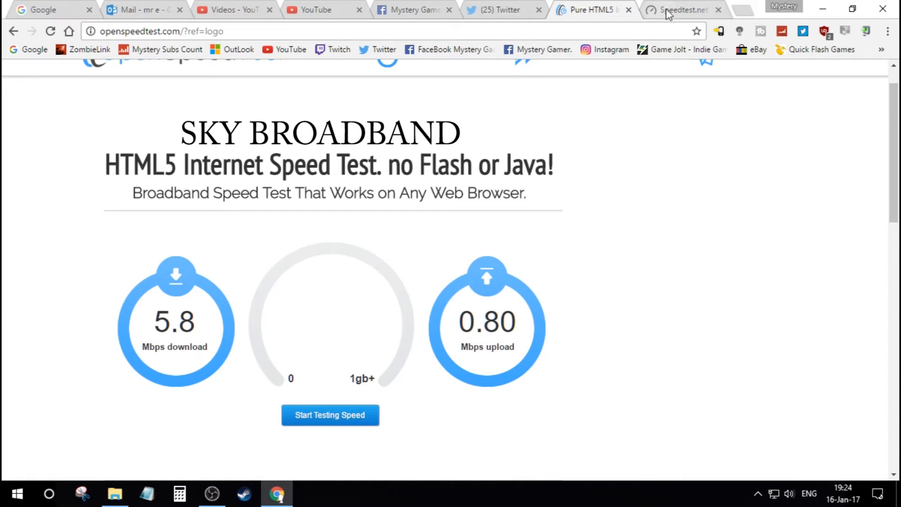
- Revisit the Speedtest.net Sky results, then bring up the thinkbroadband test-file page
click(679, 10)
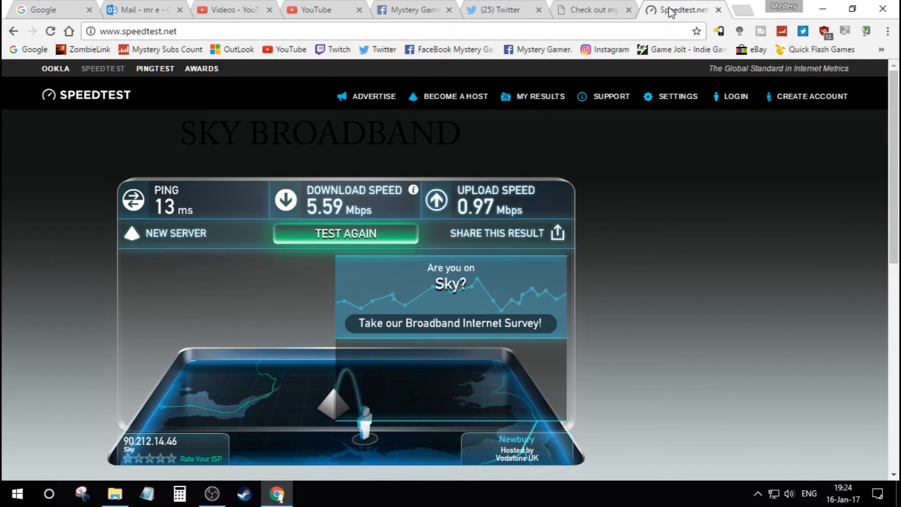
mouse_move(592, 10)
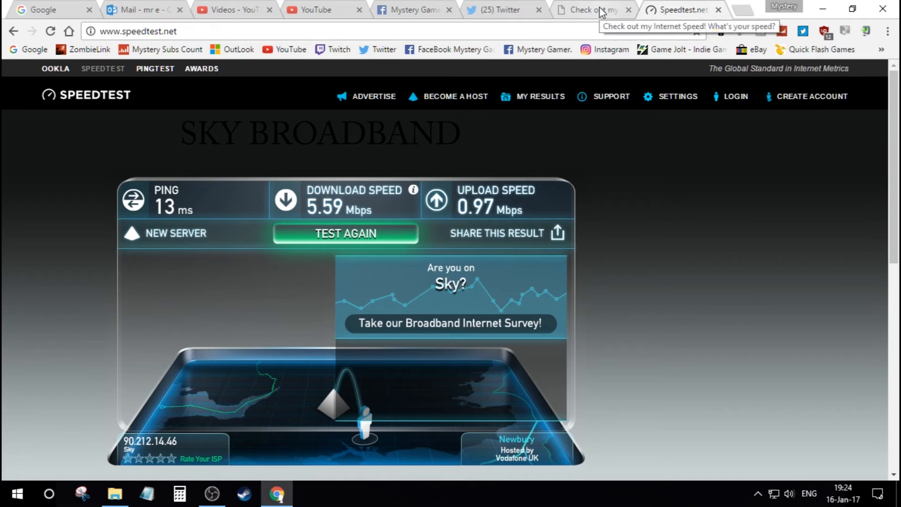
click(592, 10)
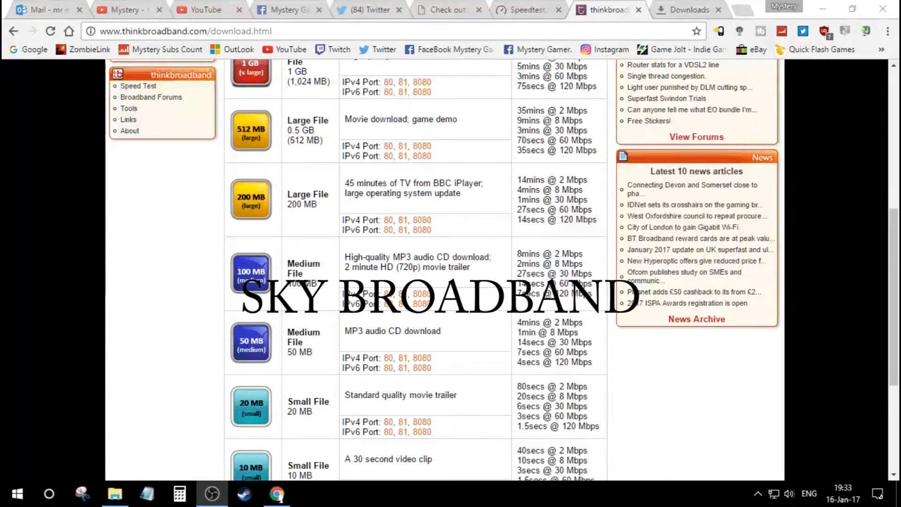
- Scroll the thinkbroadband page and start downloading the 200 MB large test file
drag(345, 220, 432, 230)
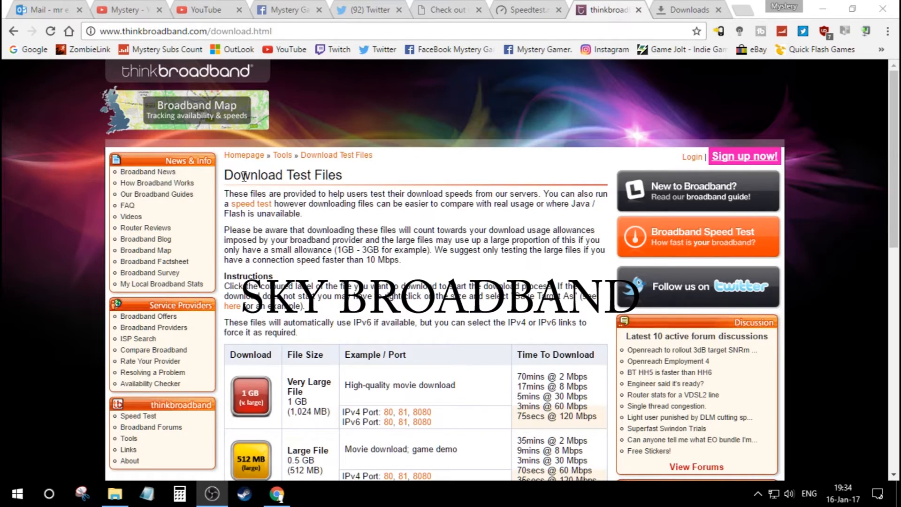
scroll(down, 3)
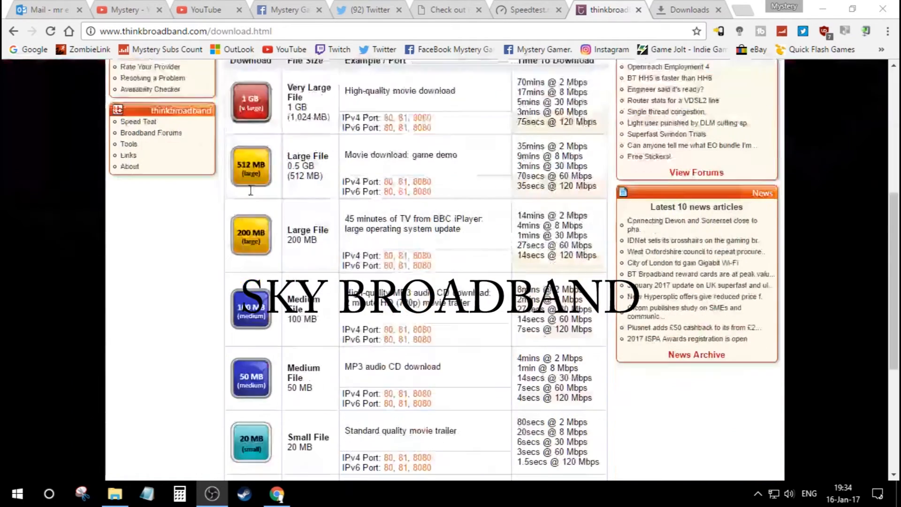
scroll(down, 3)
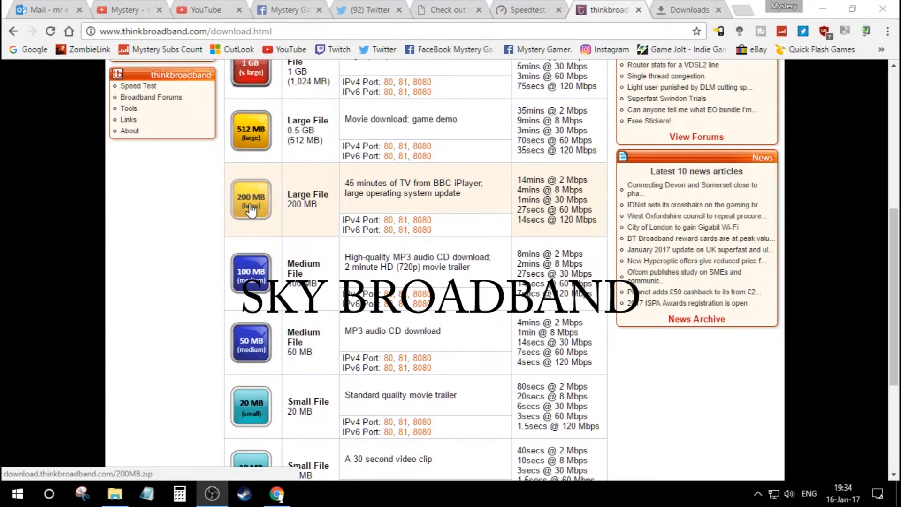
click(688, 10)
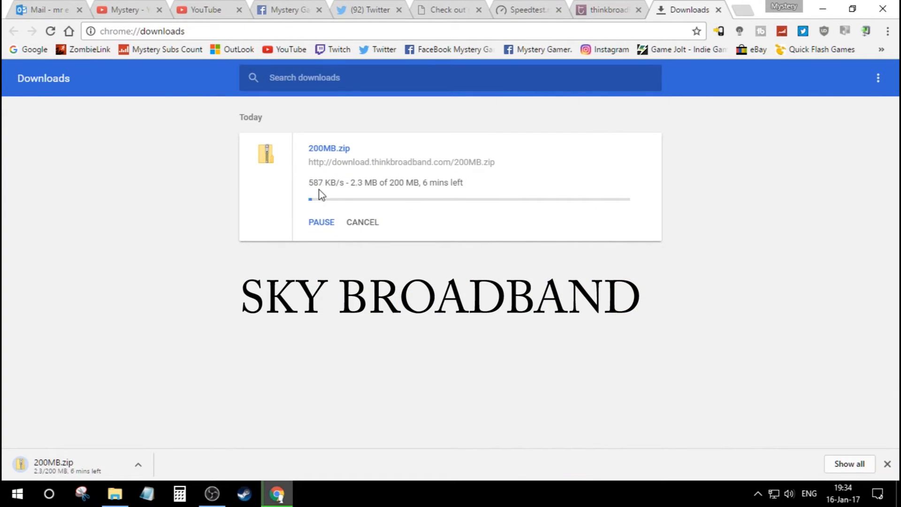
mouse_move(427, 223)
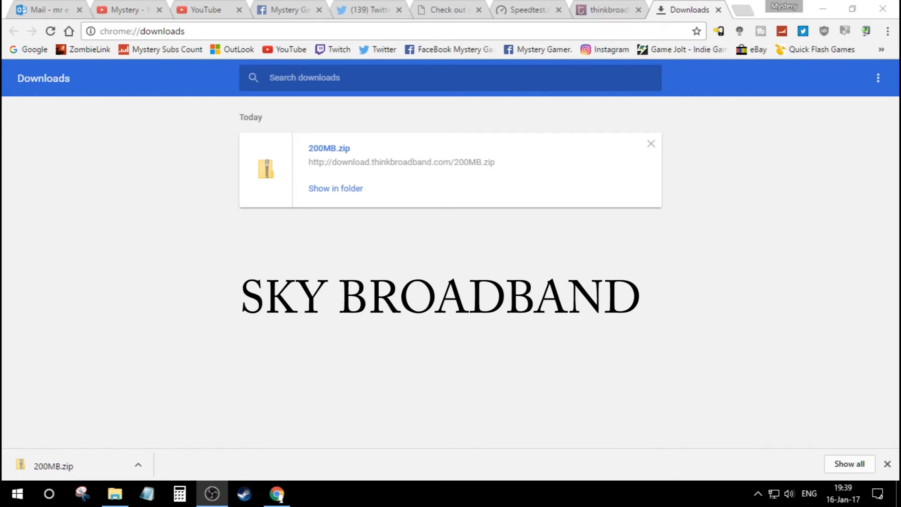
- Let 200MB.zip finish downloading so it appears under Today in Chrome's downloads
click(527, 10)
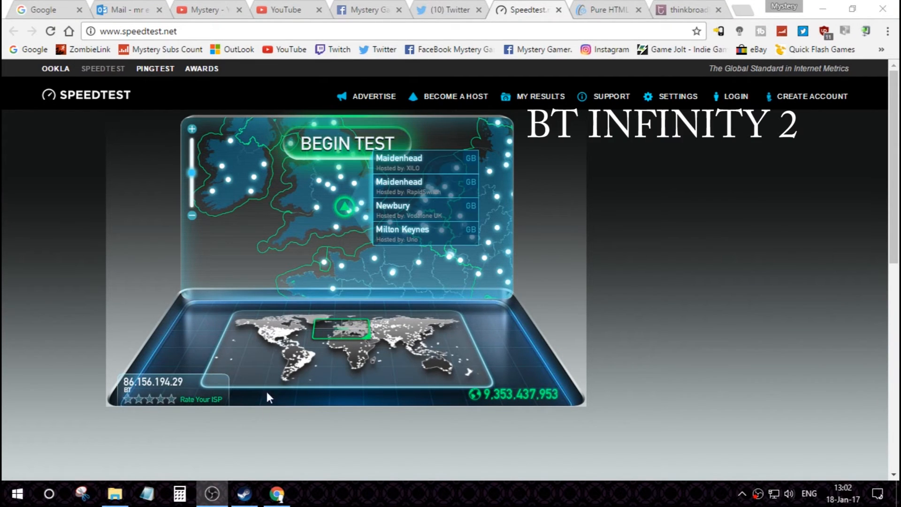
mouse_move(320, 222)
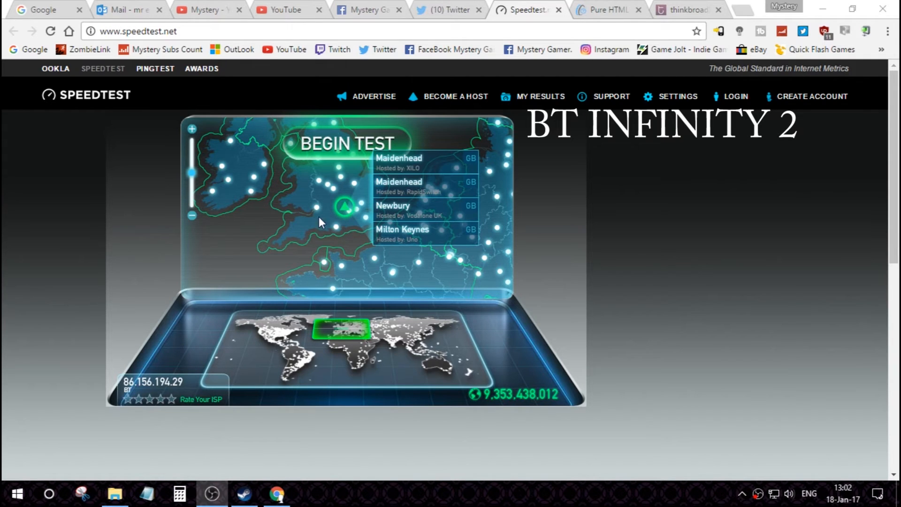
- Run Speedtest.net on BT Infinity 2, getting 9 ms ping, 63.08 Mbps down, 18.95 Mbps up
click(346, 142)
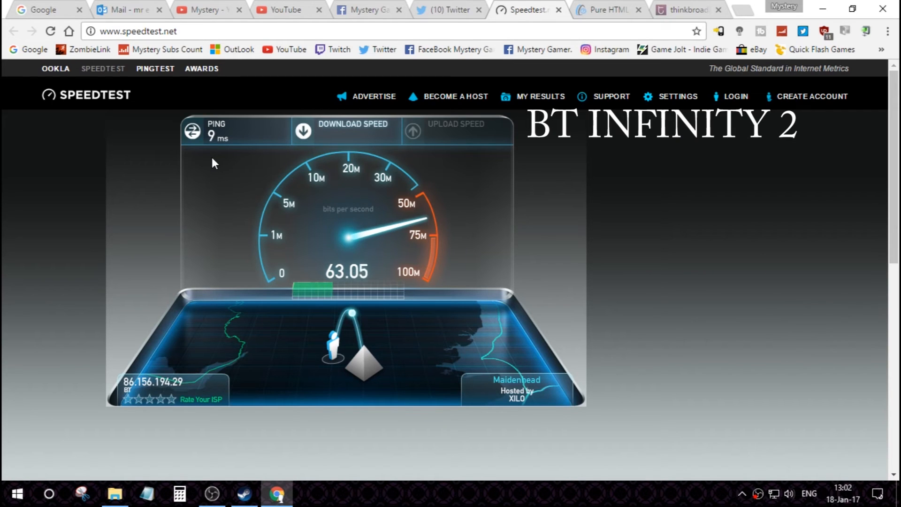
mouse_move(428, 223)
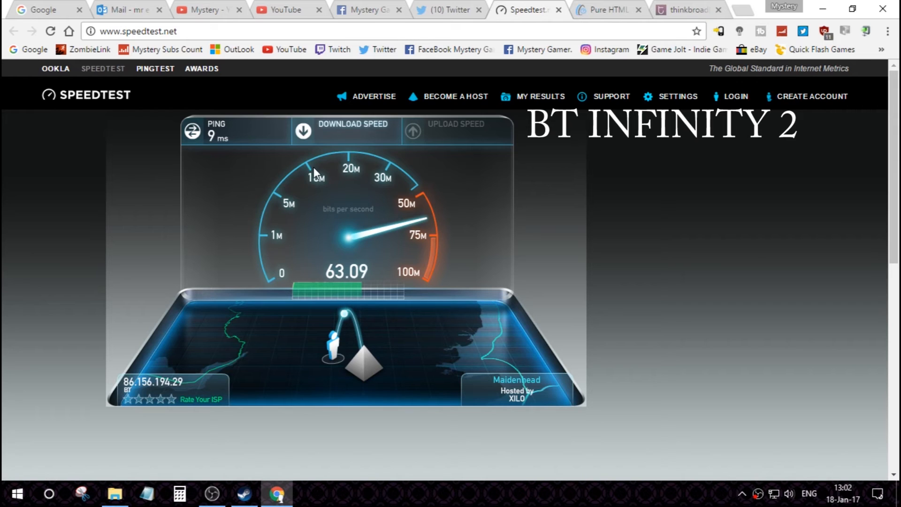
mouse_move(304, 185)
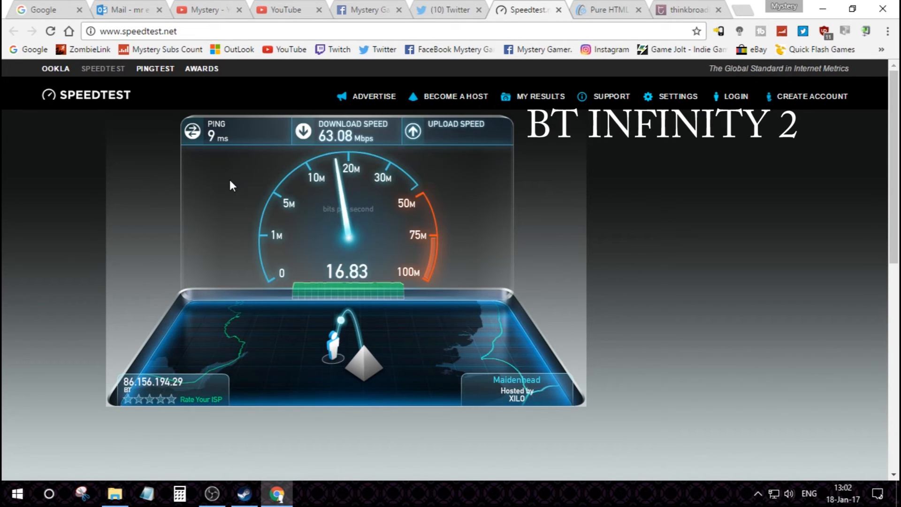
mouse_move(271, 266)
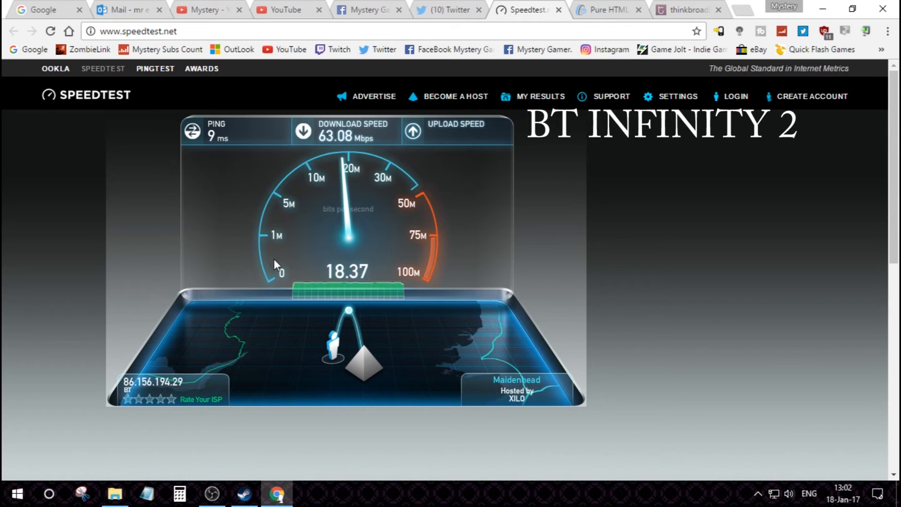
mouse_move(540, 179)
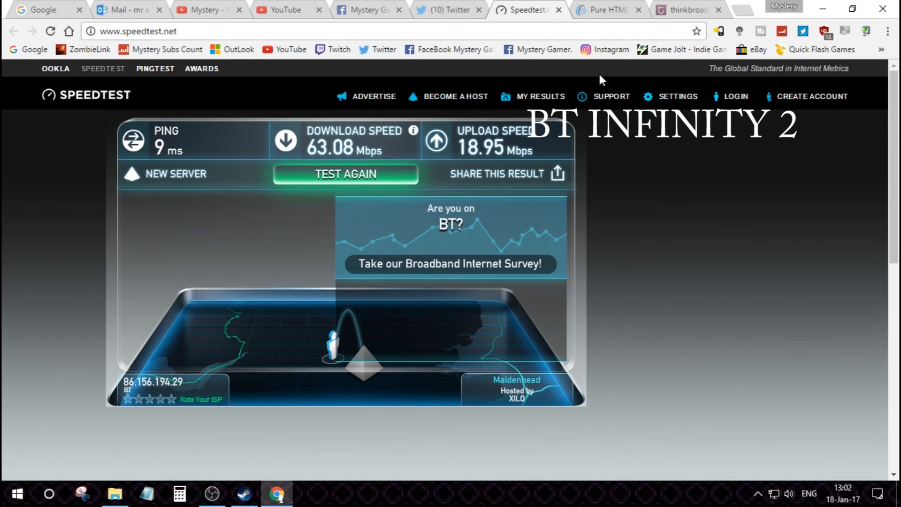
click(606, 10)
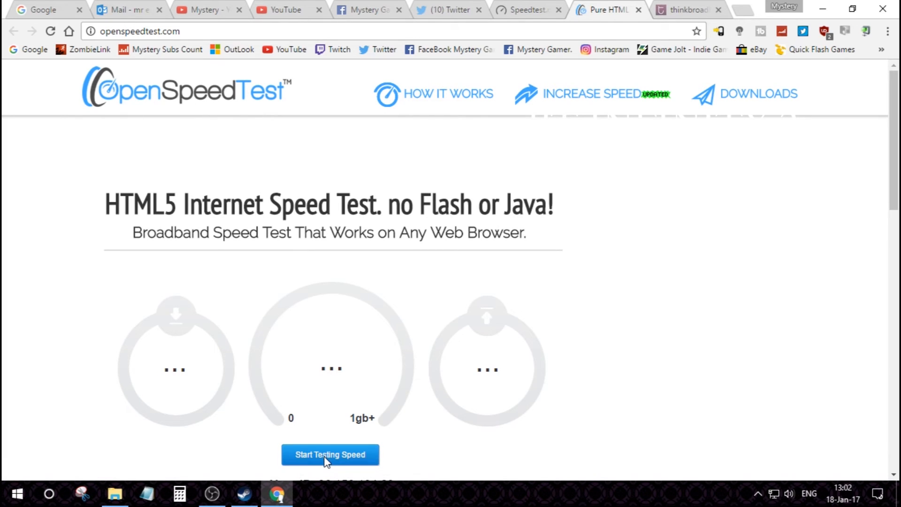
- Run OpenSpeedTest on BT via Birmingham, getting 65.70 Mbps down, 19.50 Mbps up, 21 ms ping
click(331, 454)
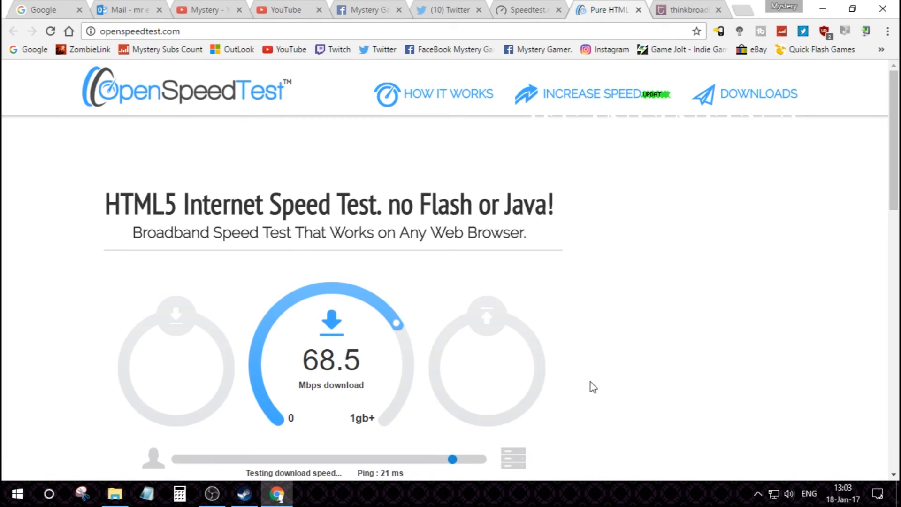
mouse_move(618, 326)
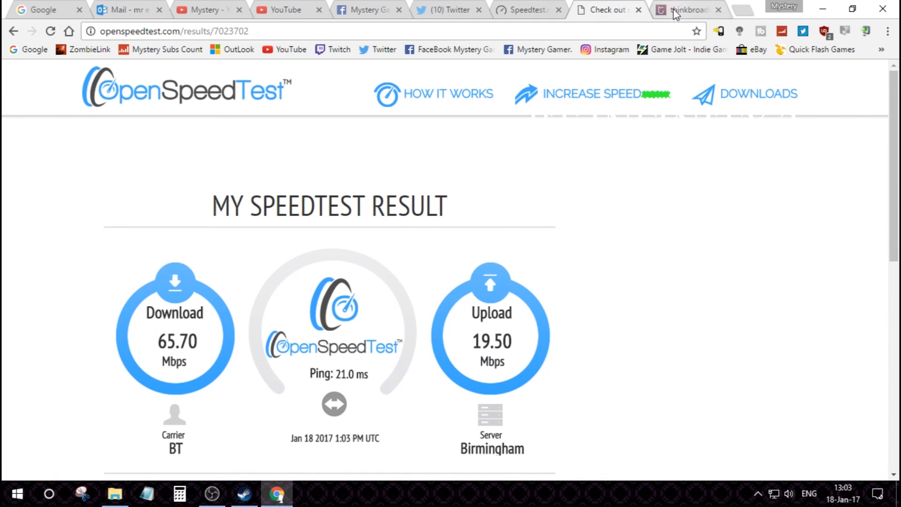
- Bring up the thinkbroadband Download Test Files page and scroll to the 200 MB row
click(684, 10)
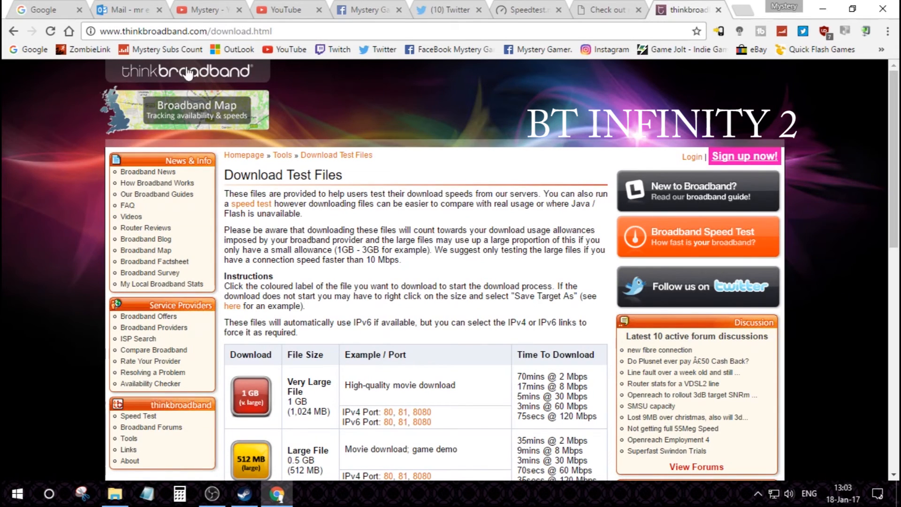
scroll(down, 3)
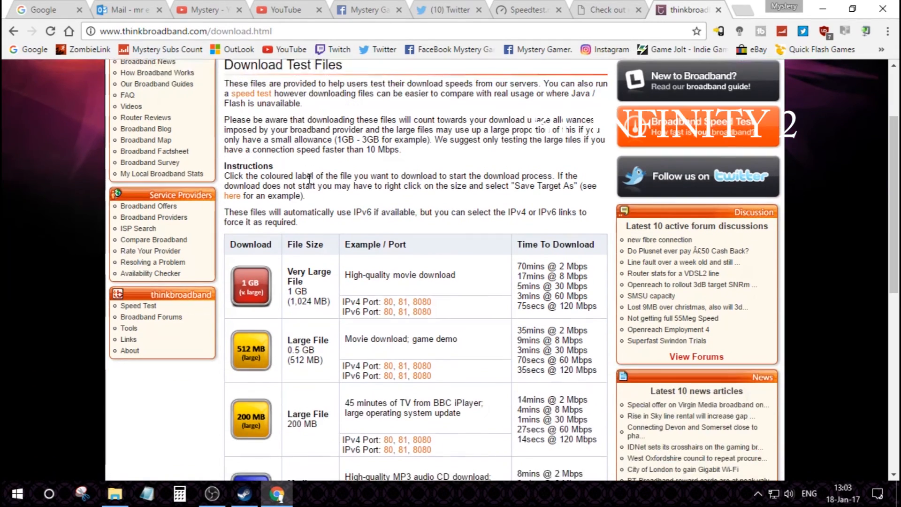
scroll(down, 3)
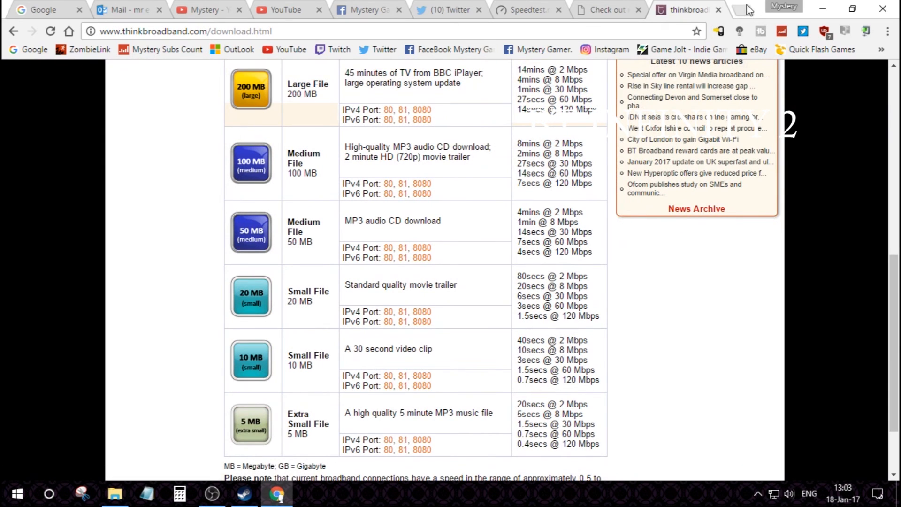
- Download the 200 MB test file on BT and monitor it downloading at 5.1 MB/s
click(890, 31)
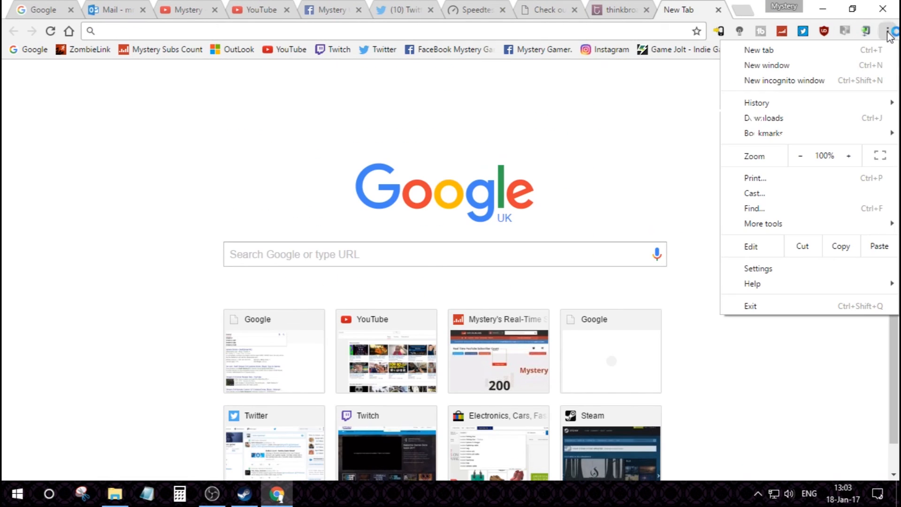
click(763, 118)
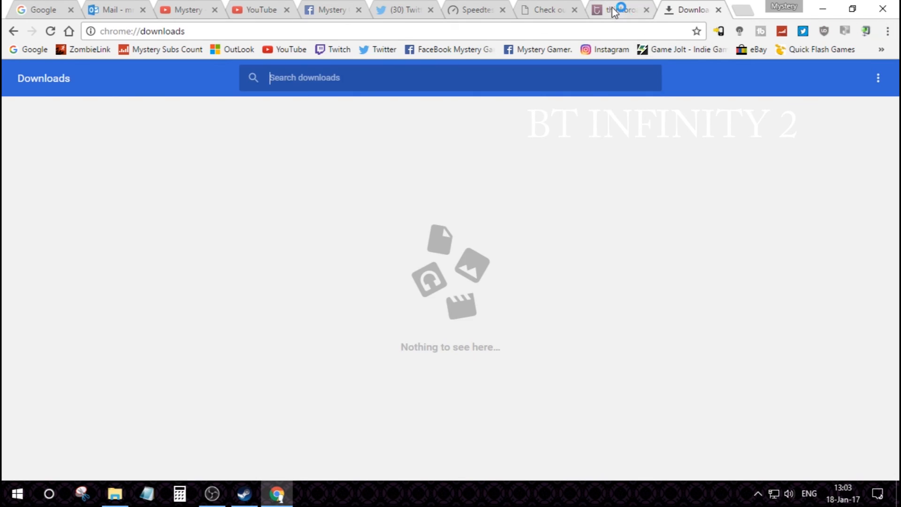
click(617, 9)
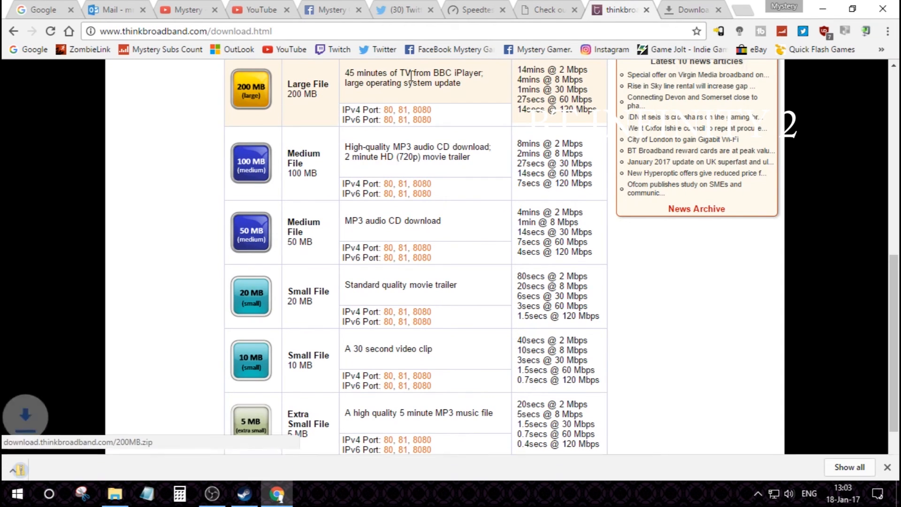
click(693, 10)
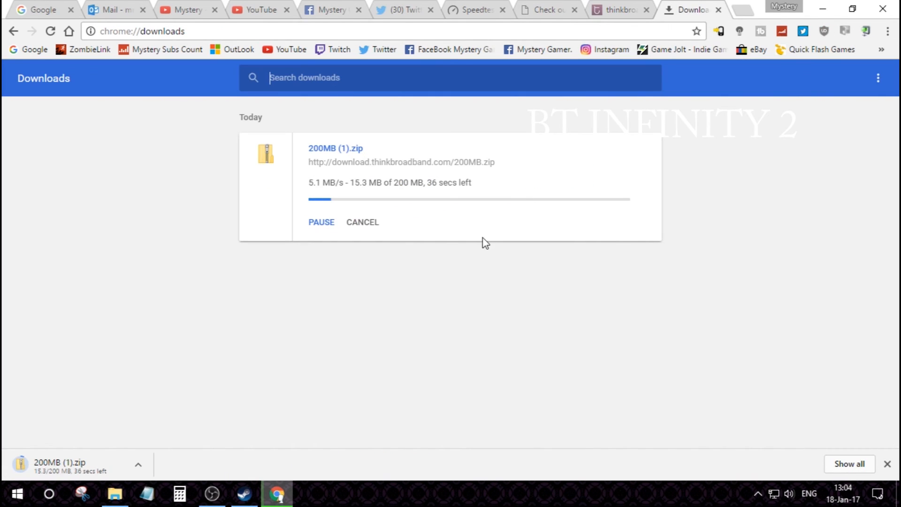